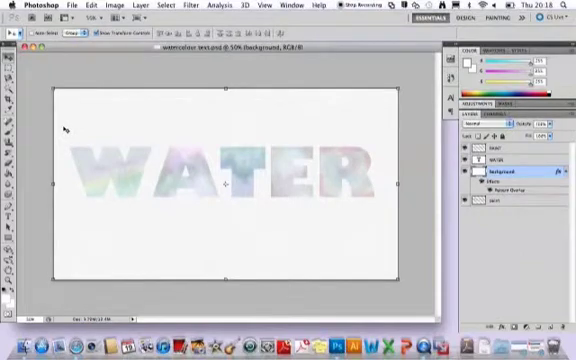
pyautogui.moveTo(347, 228)
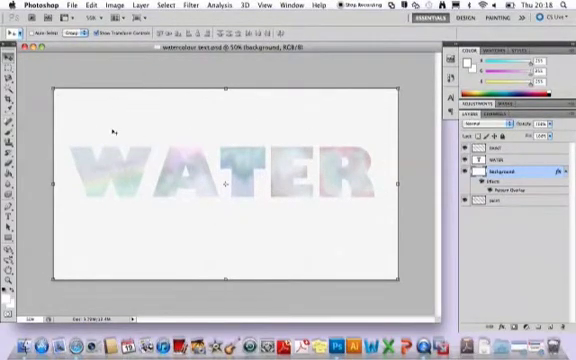
# - Create a new 540×300 pixel, 72 ppi document with a white background
pyautogui.click(69, 6)
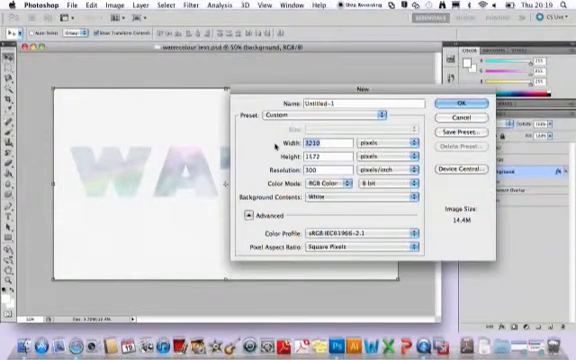
pyautogui.write('140')
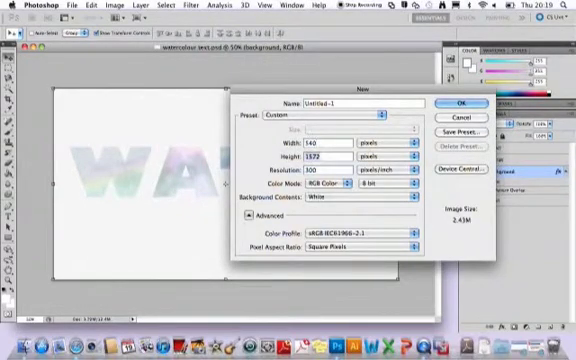
pyautogui.write('300')
pyautogui.click(328, 169)
pyautogui.write('72')
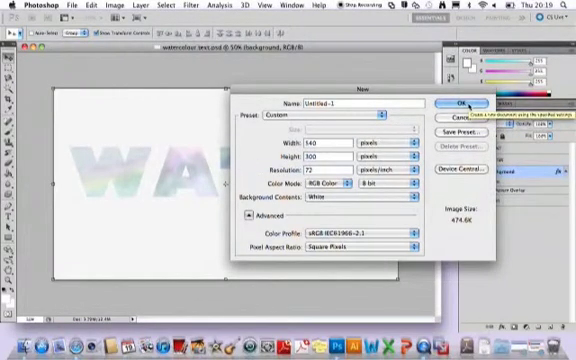
pyautogui.click(455, 103)
pyautogui.write('backgrou')
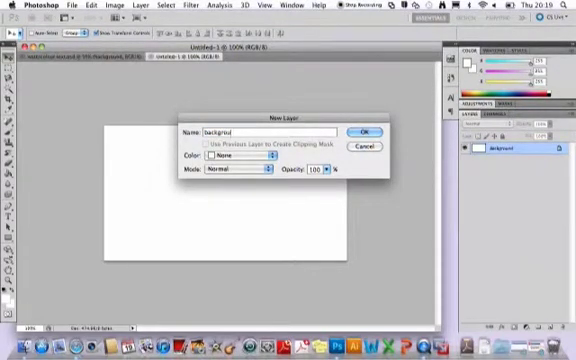
# - Confirm the New Layer dialog, converting the locked Background into a named regular layer
pyautogui.click(362, 131)
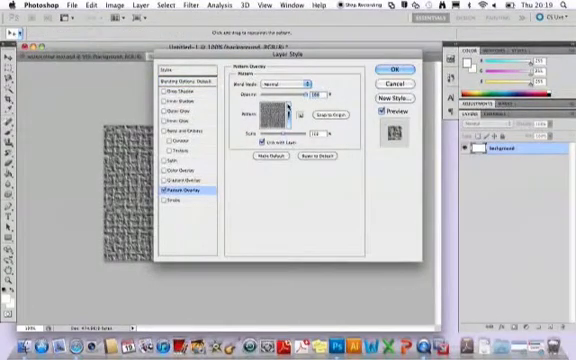
# - Browse the Pattern Overlay picker for a paler, finer texture on the background layer
pyautogui.click(289, 105)
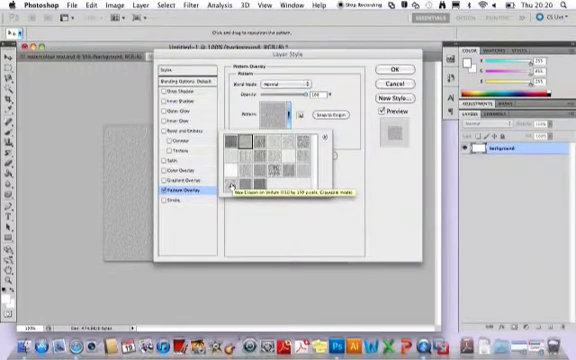
pyautogui.click(245, 150)
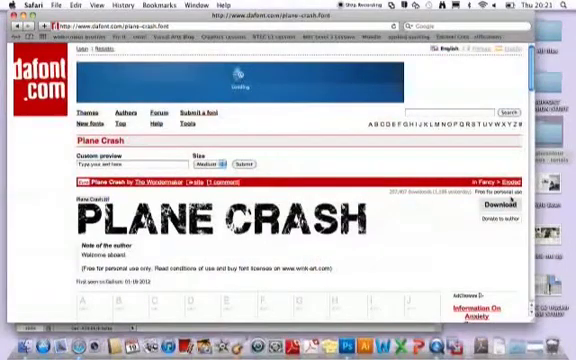
# - Download the Plane Crash font from its dafont.com page
pyautogui.click(495, 206)
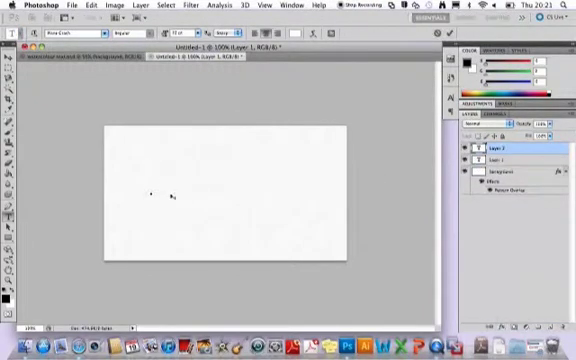
pyautogui.moveTo(190, 182)
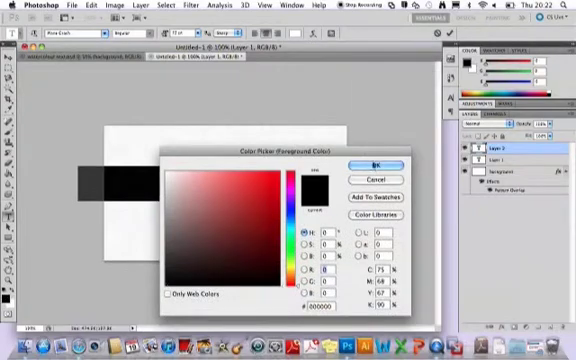
# - Confirm black as the text colour for the WATER lettering in Plane Crash
pyautogui.click(371, 163)
pyautogui.write('paint')
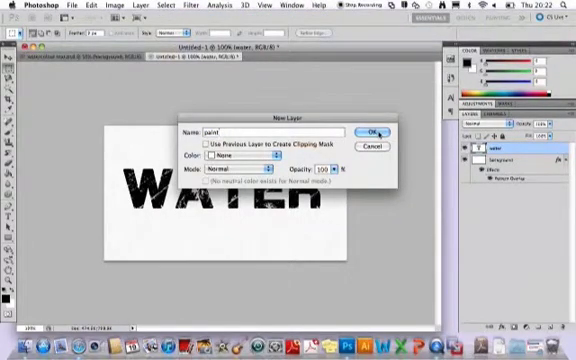
# - Create a new empty layer named 'paint' above the WATER text layer
pyautogui.click(376, 128)
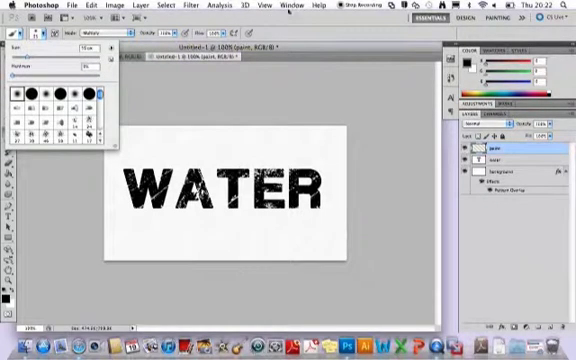
# - Pick a soft round brush preset for the Brush tool
pyautogui.click(267, 7)
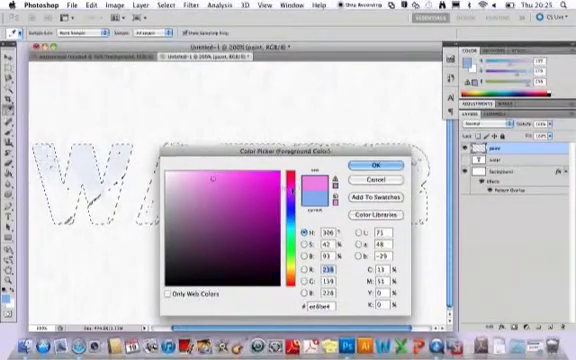
# - Paint soft strokes inside the letters in pink, light green, pink again, then purple
pyautogui.click(372, 165)
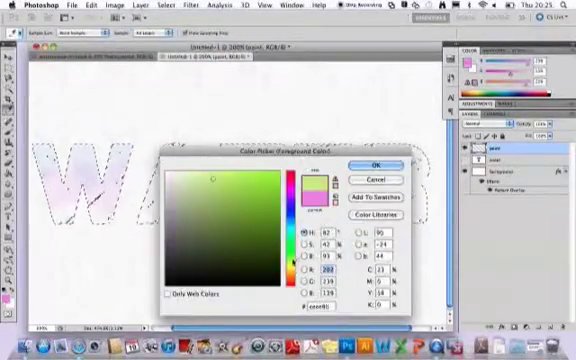
pyautogui.click(368, 166)
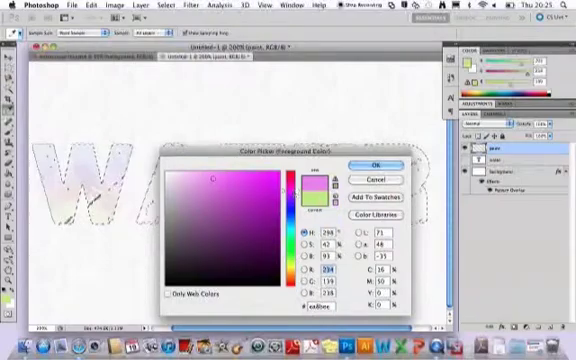
pyautogui.click(374, 165)
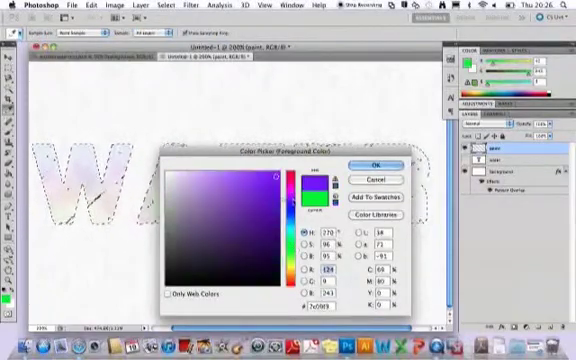
pyautogui.click(371, 166)
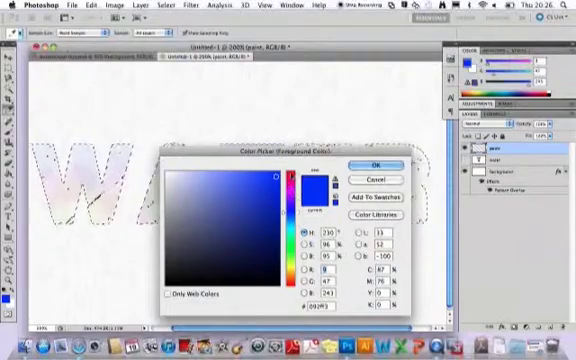
# - Brush blue, then yellow washes over the remaining WATER letters inside the selection
pyautogui.click(378, 167)
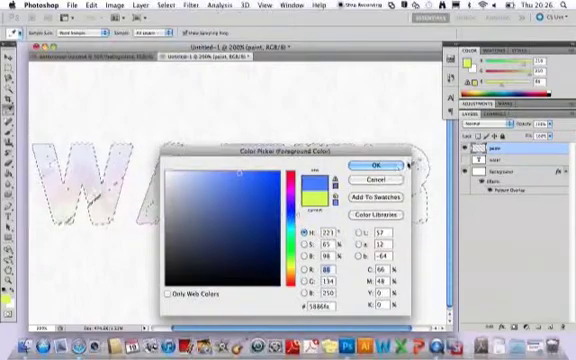
pyautogui.click(370, 165)
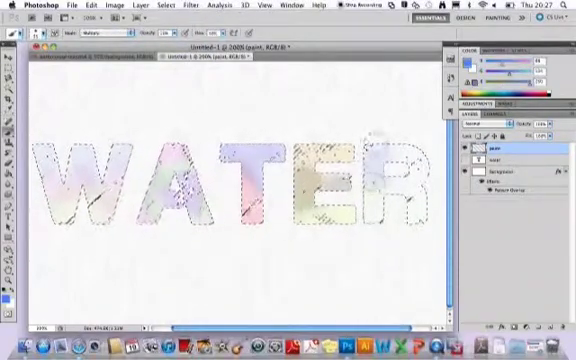